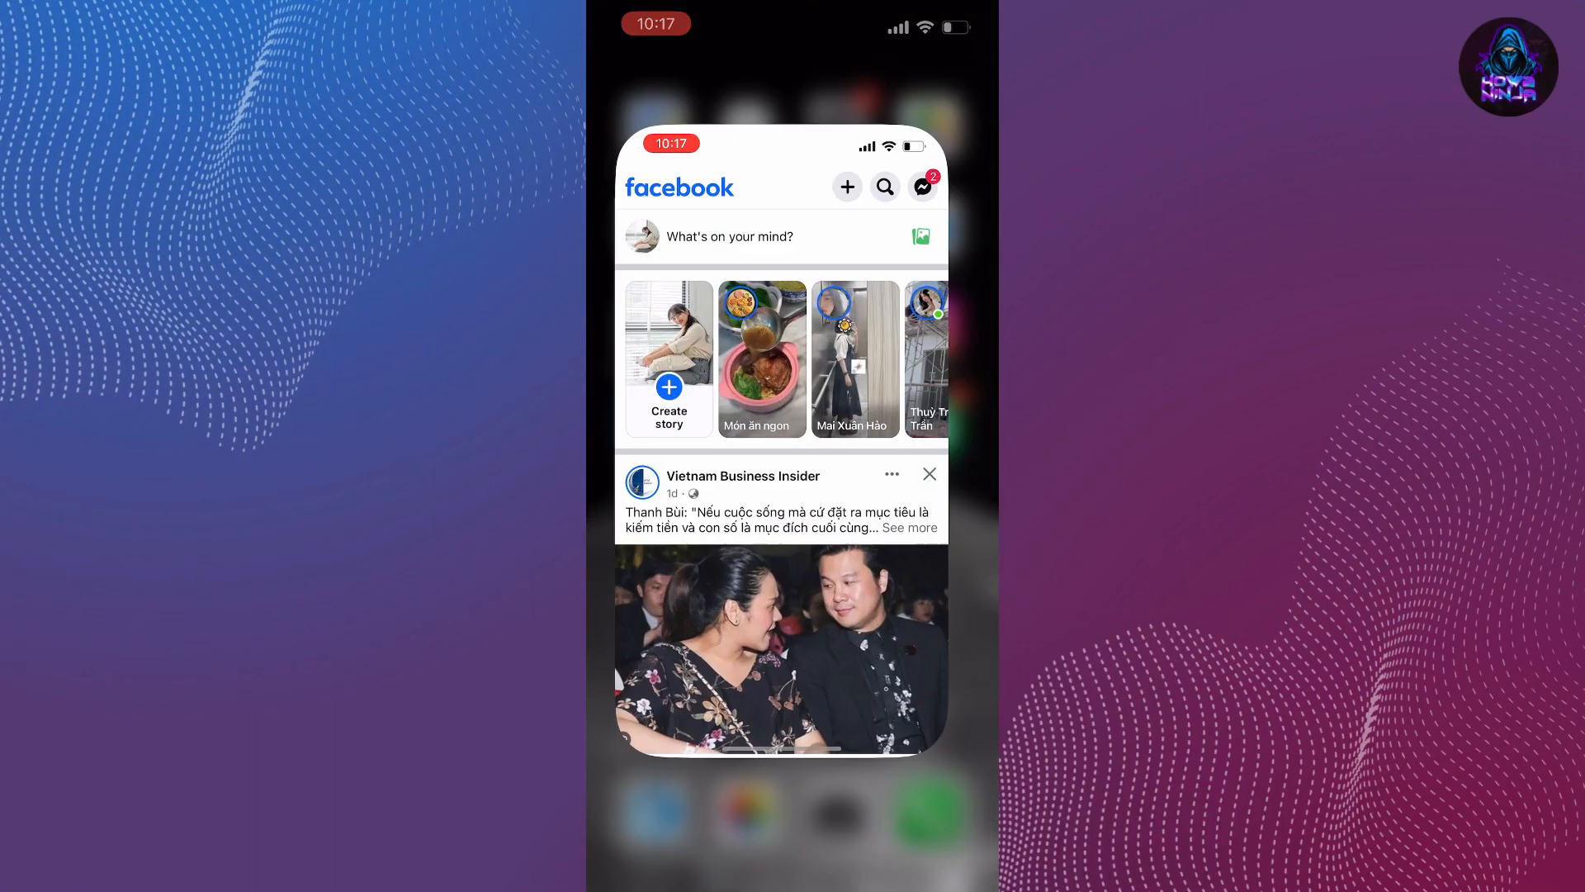
Open Settings & privacy from the Menu tab's gear icon.
{"action": "left_click", "coordinate": [961, 837]}
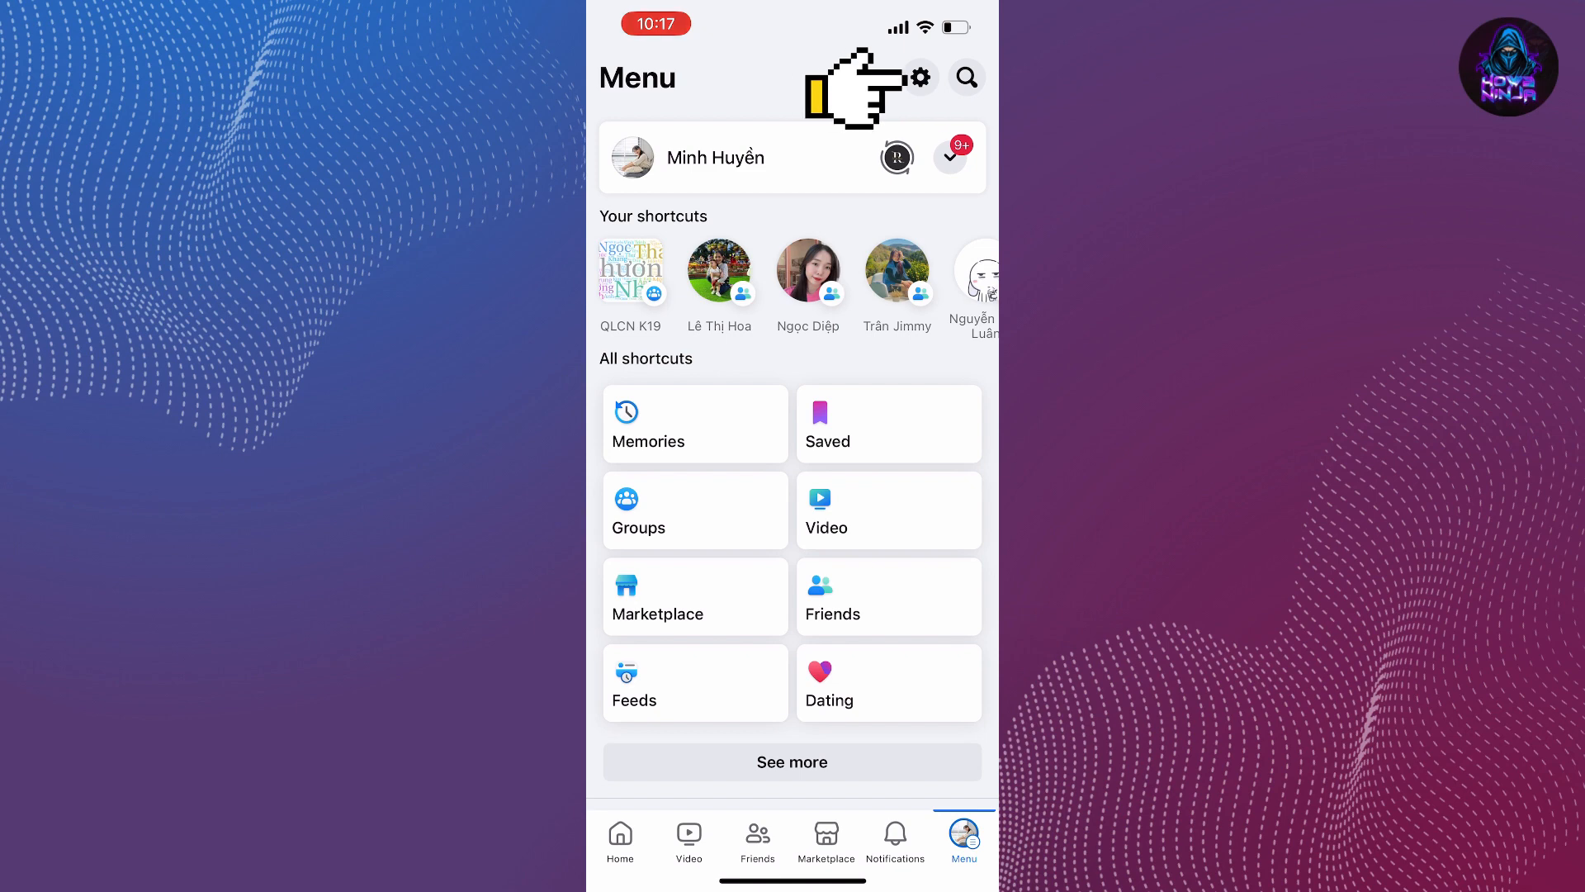
{"action": "left_click", "coordinate": [919, 76]}
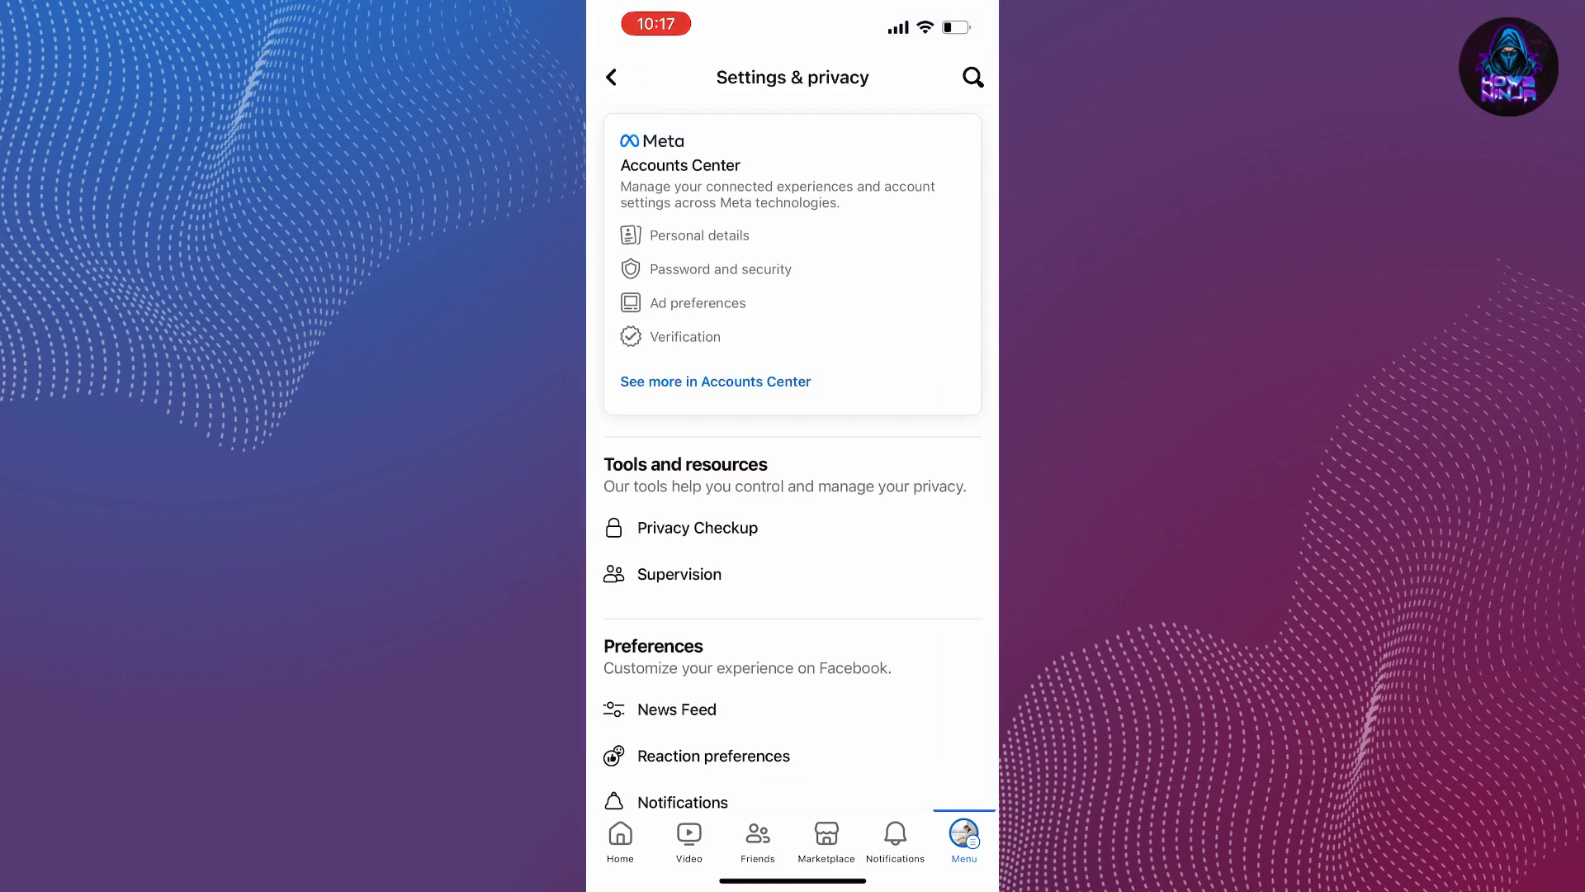
{"action": "mouse_move", "coordinate": [556, 384]}
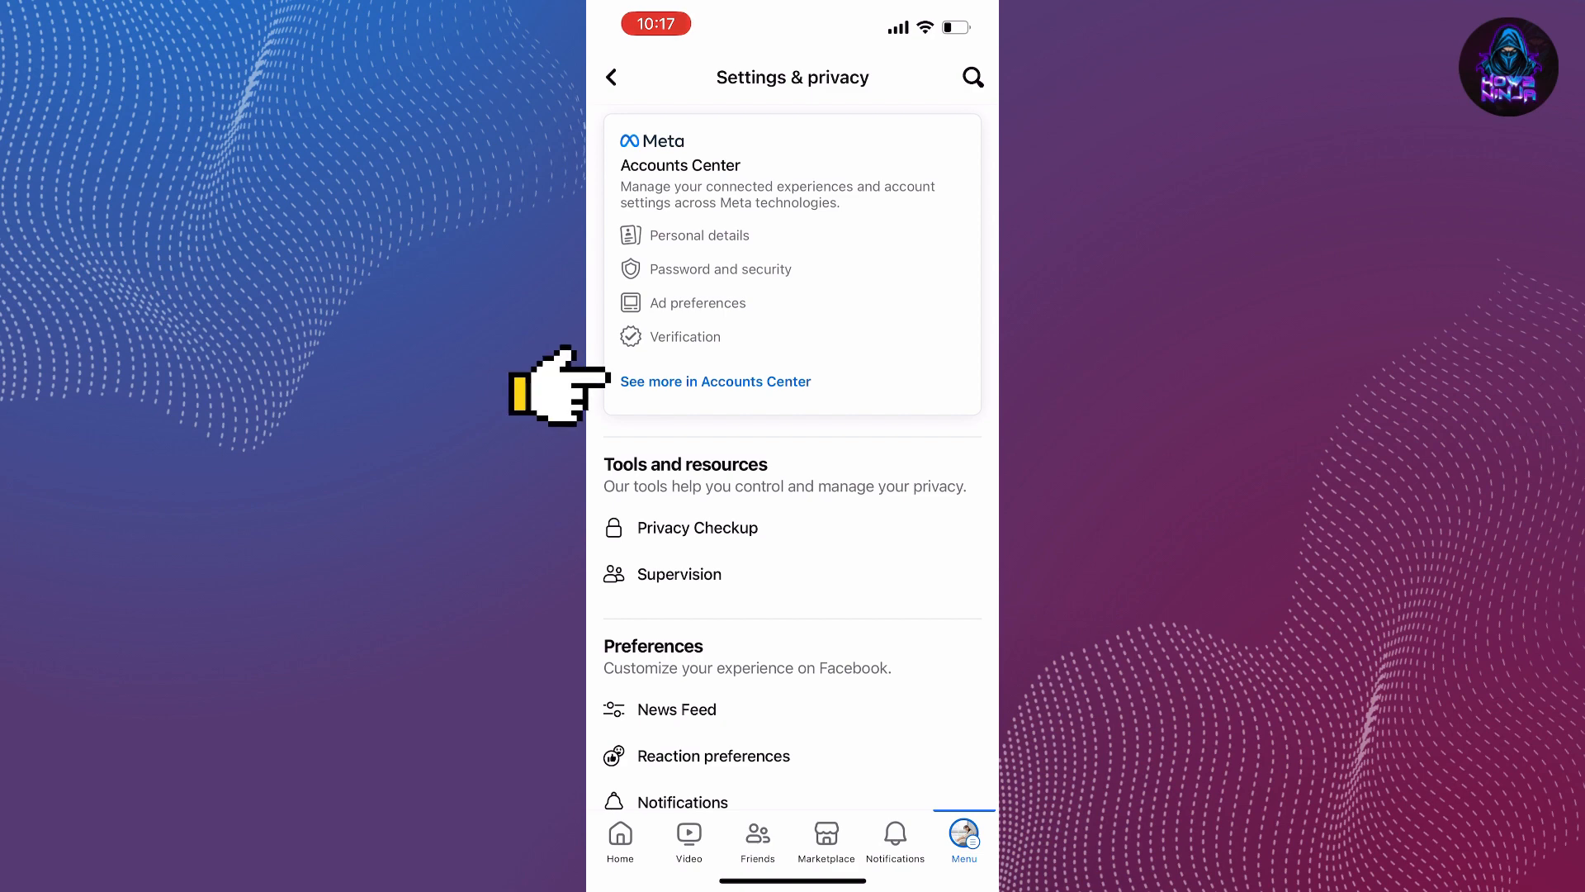
Open the shared Facebook and Instagram profile under Accounts Center Profiles.
{"action": "left_click", "coordinate": [715, 381]}
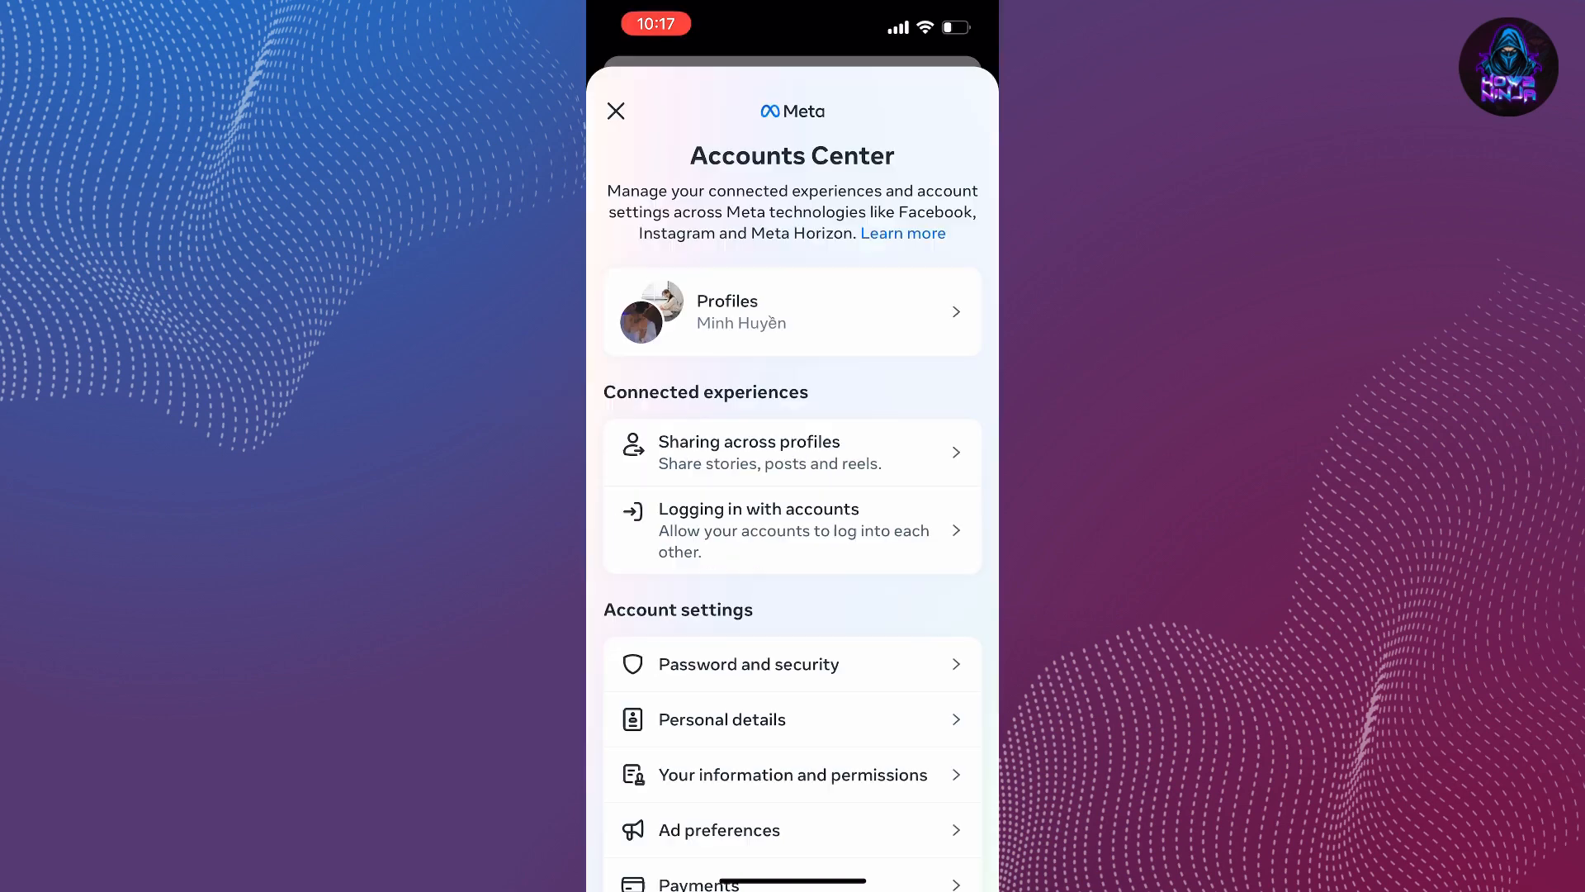
{"action": "left_click", "coordinate": [791, 311]}
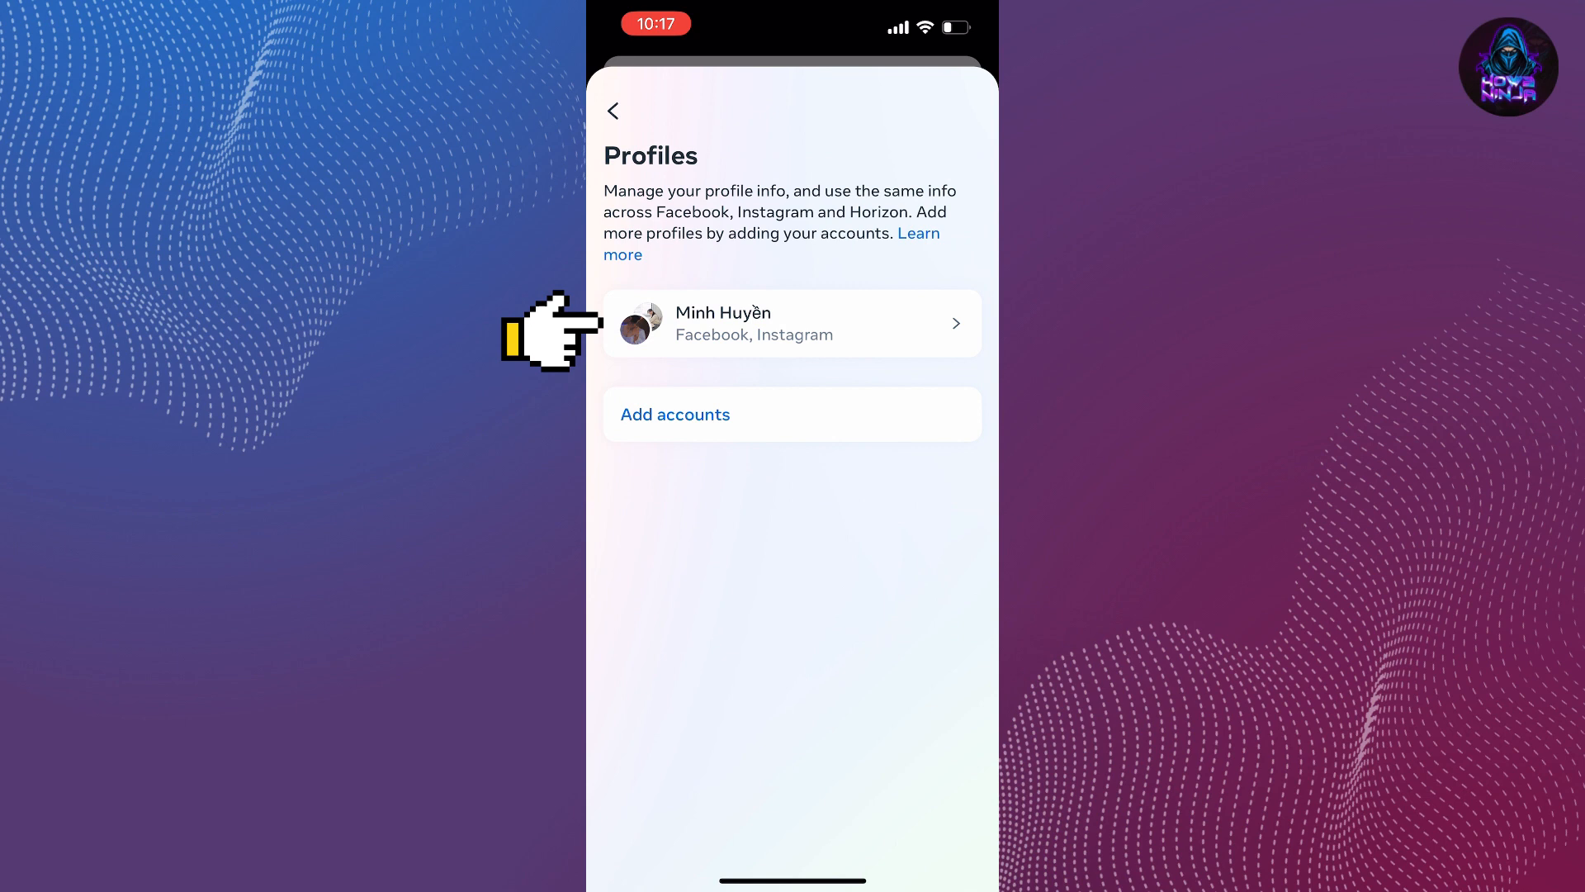
{"action": "left_click", "coordinate": [792, 324]}
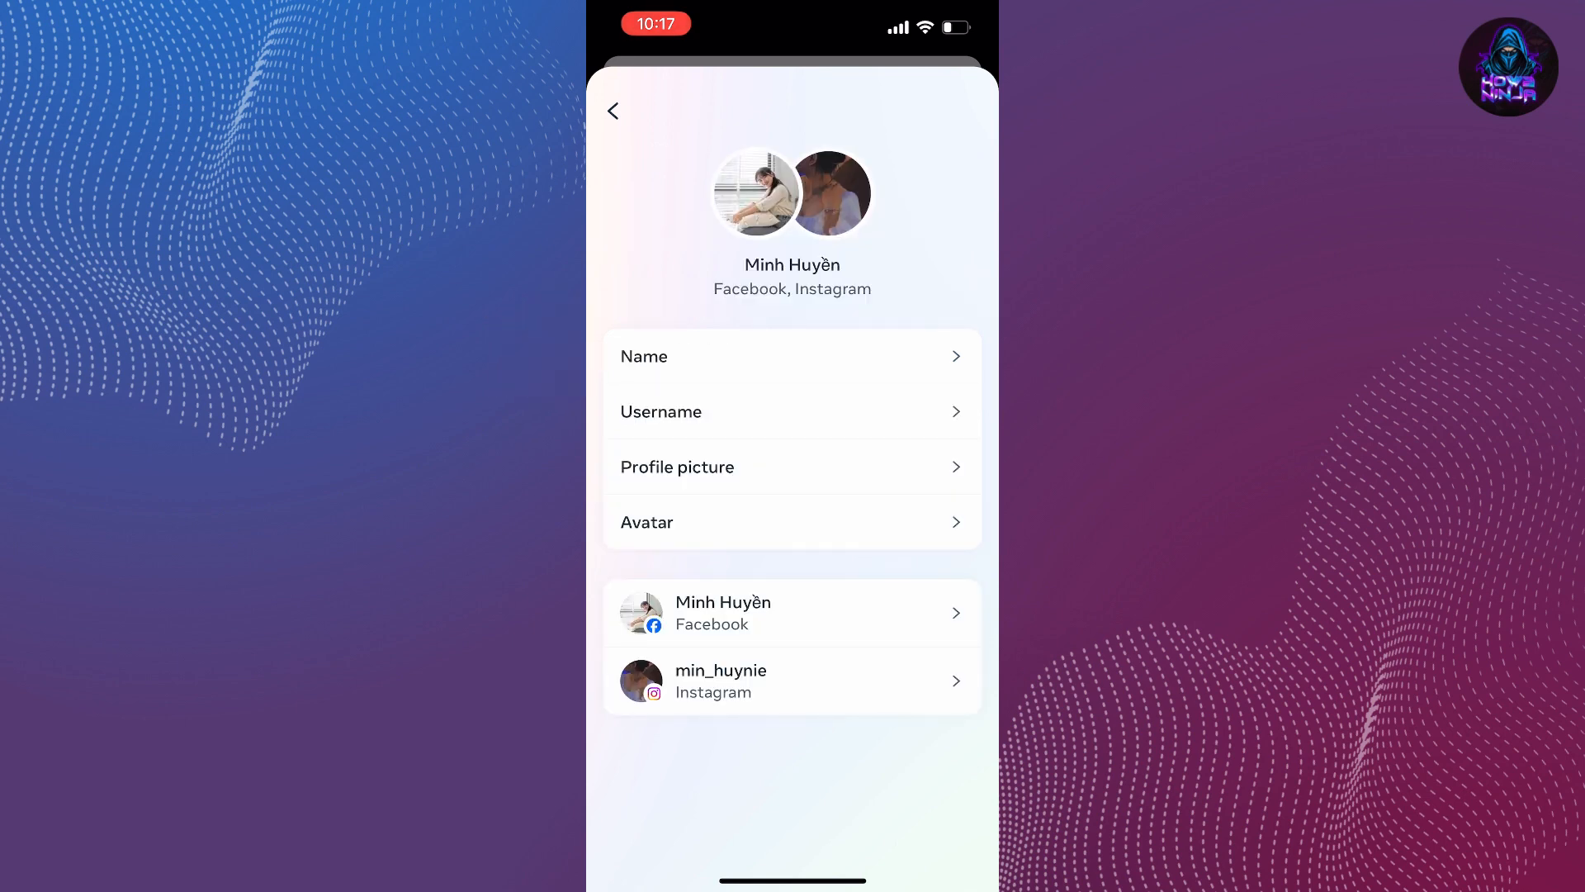
Open the profile's Name page and clear the Last name field.
{"action": "left_click", "coordinate": [791, 356]}
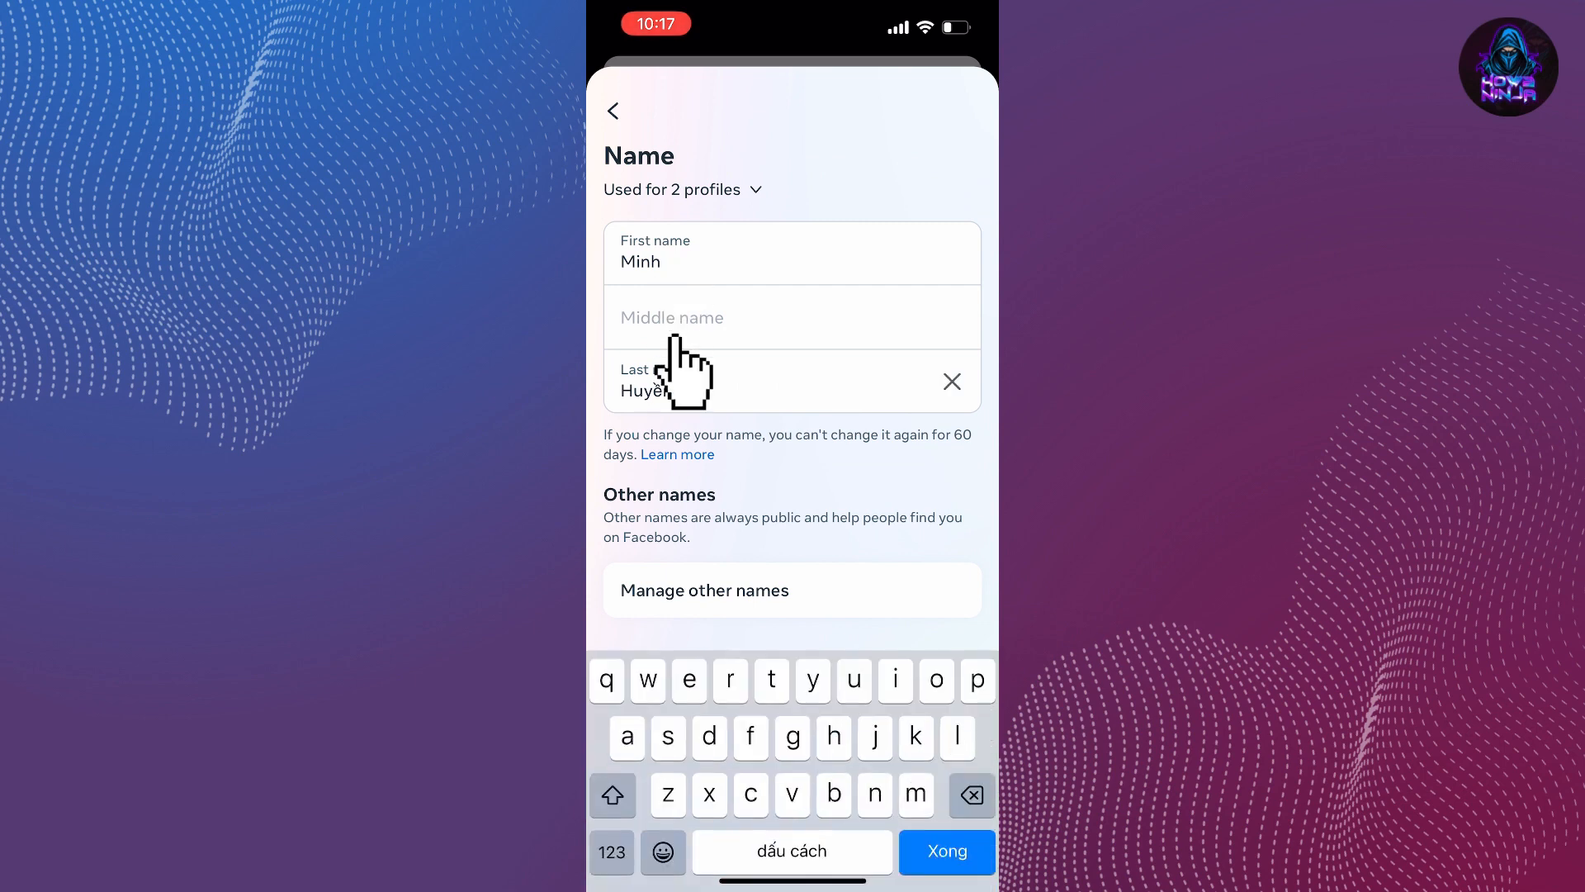
{"action": "left_click", "coordinate": [949, 381]}
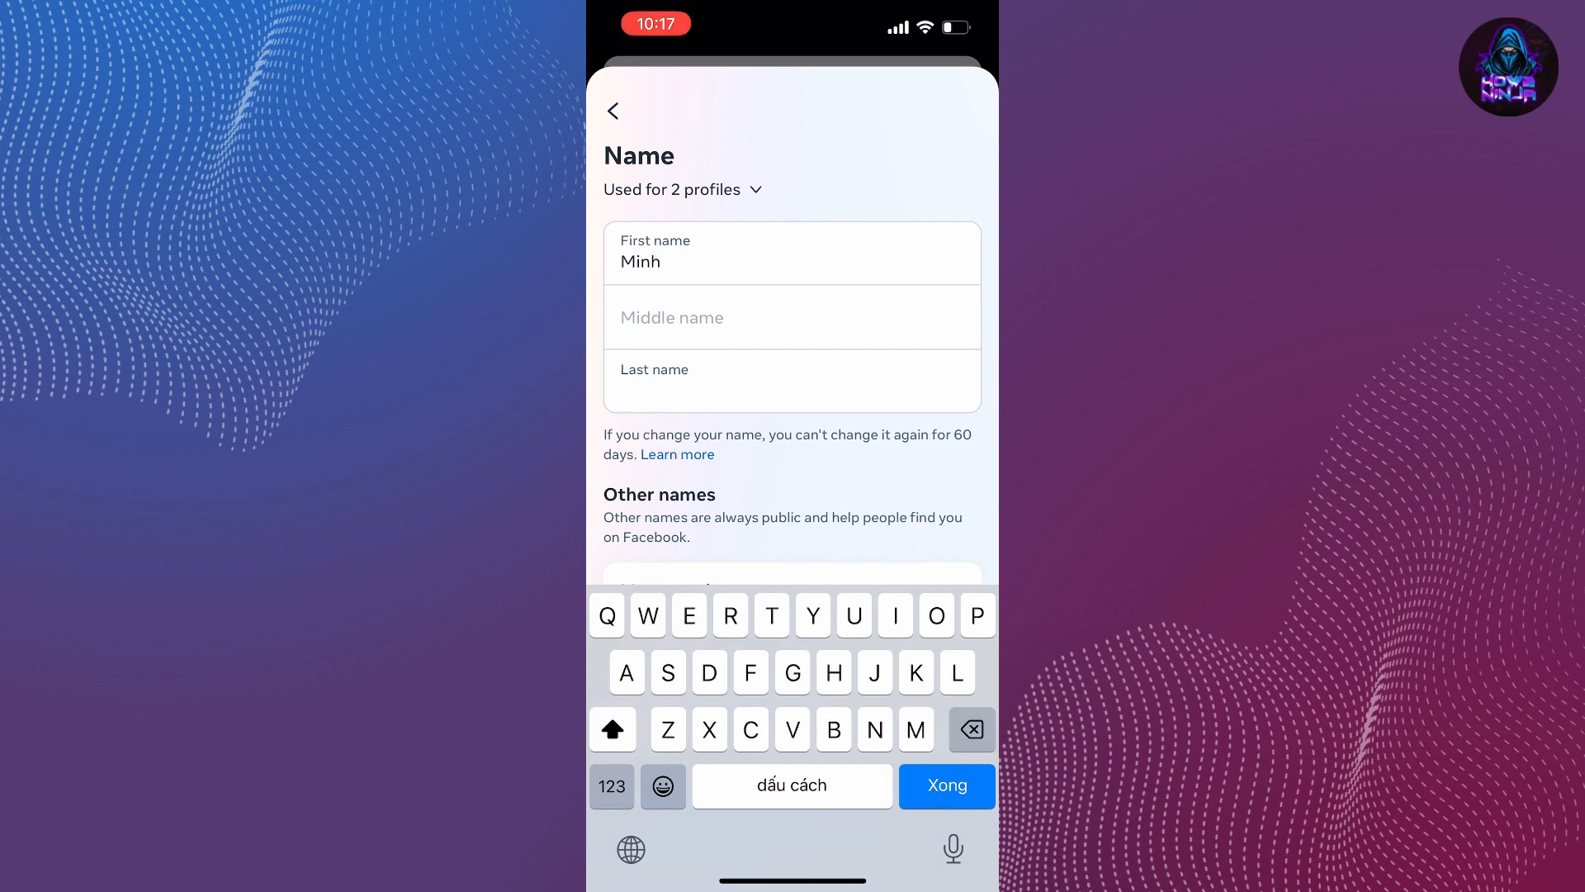